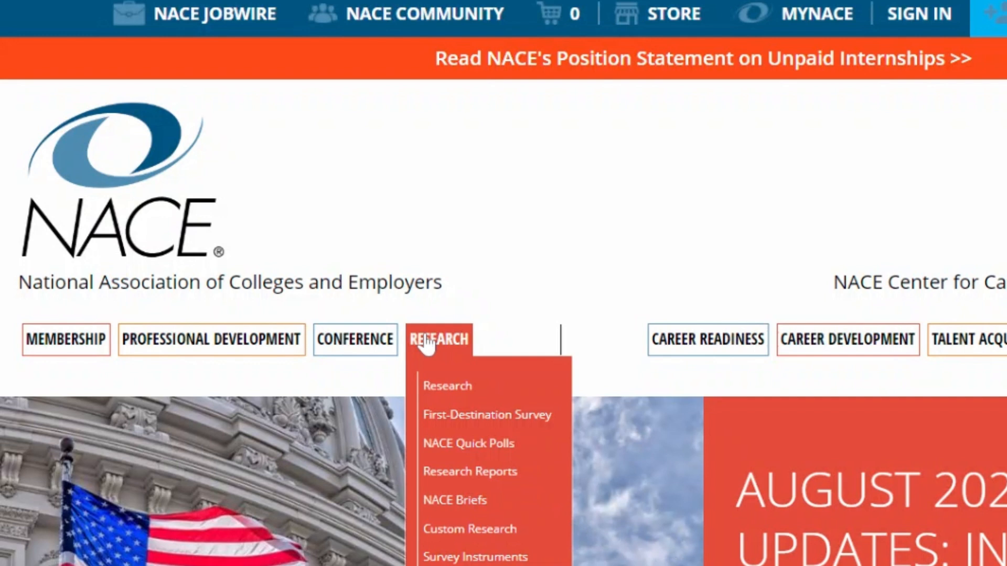
pyautogui.moveTo(449, 366)
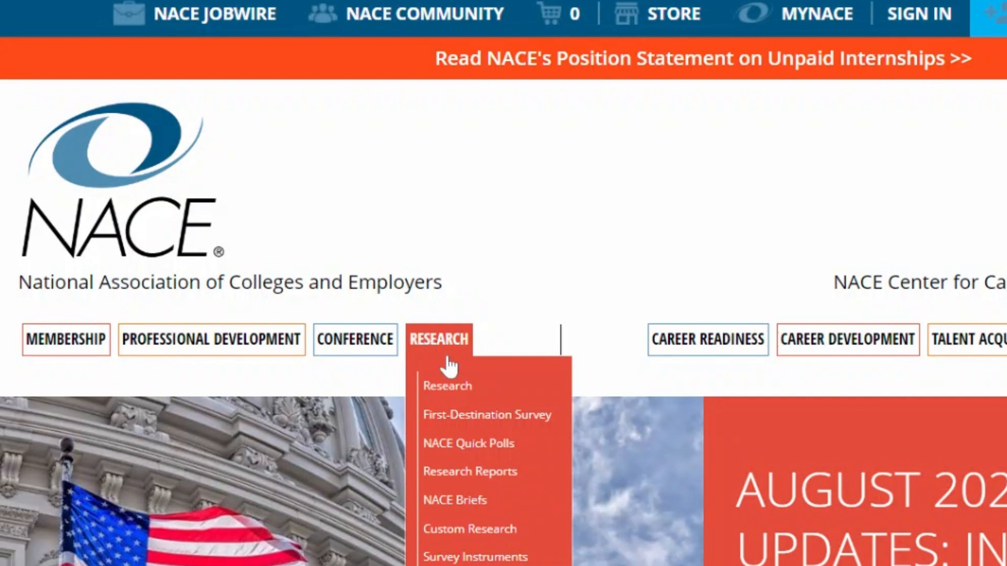
# - Navigate from the First-Destination Survey section to the Class of 2024 Data Collection page
pyautogui.click(486, 415)
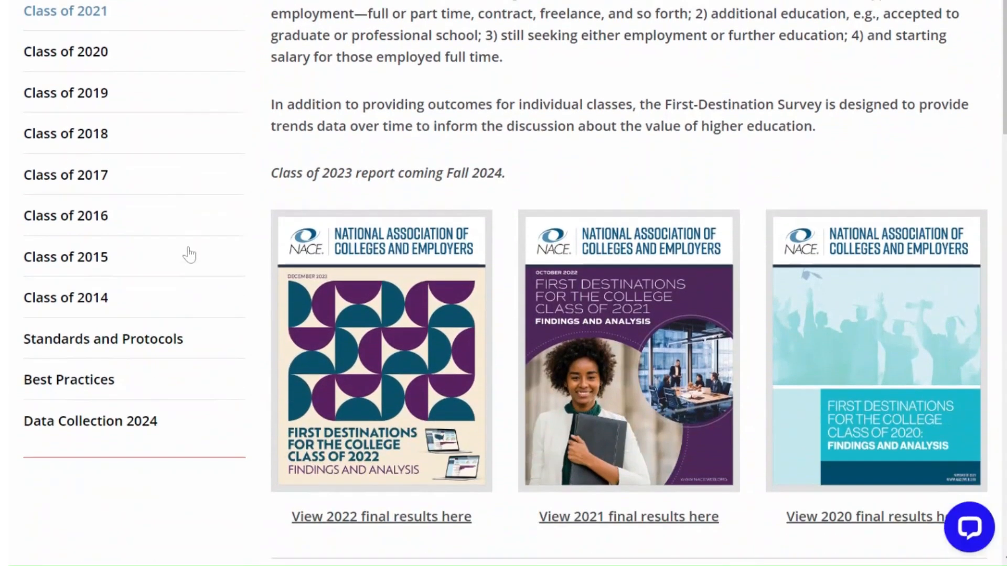
pyautogui.scroll(-3)
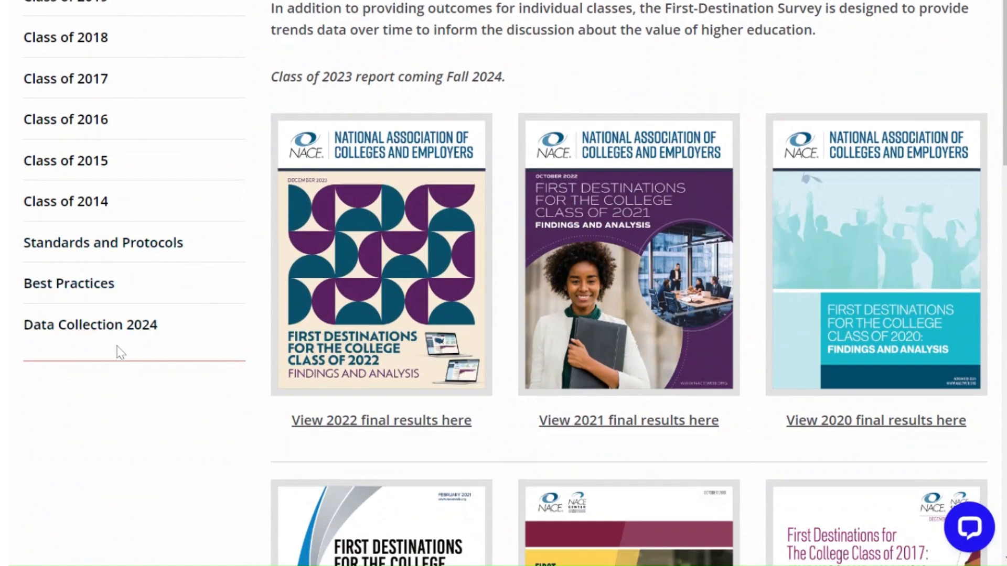
pyautogui.moveTo(90, 324)
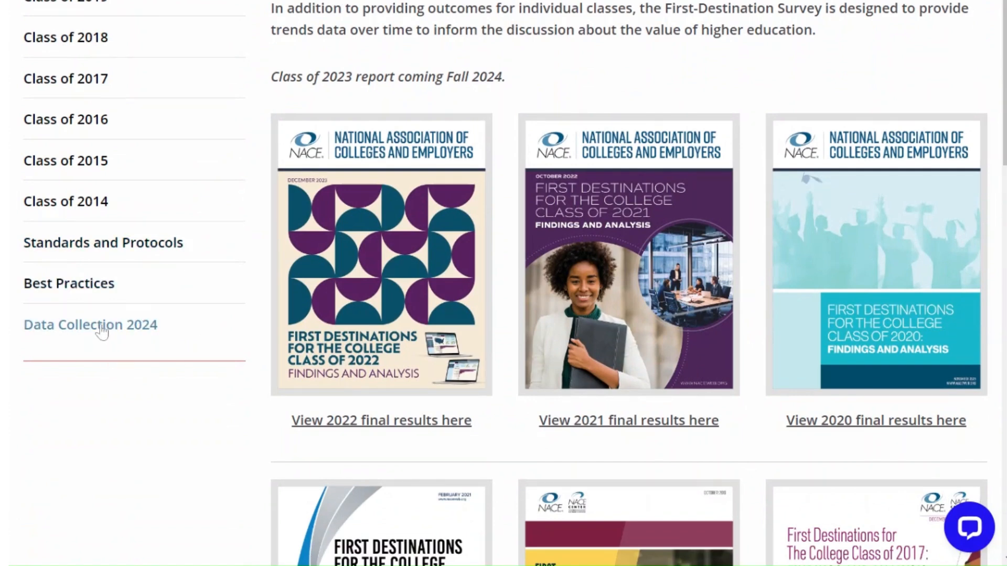
pyautogui.click(90, 324)
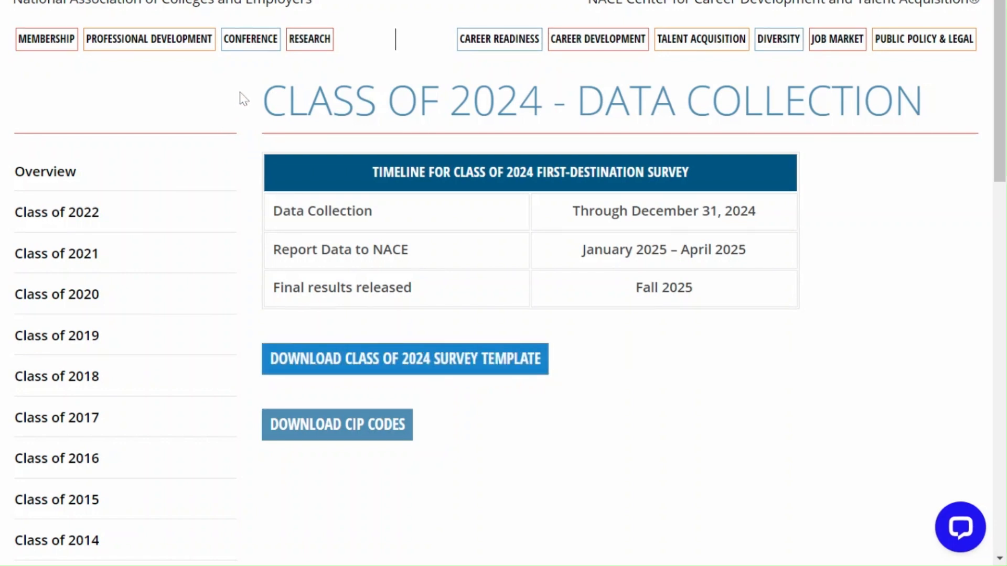
# - Go to the First-Destination Survey overview via the Research menu and scroll through it
pyautogui.click(309, 39)
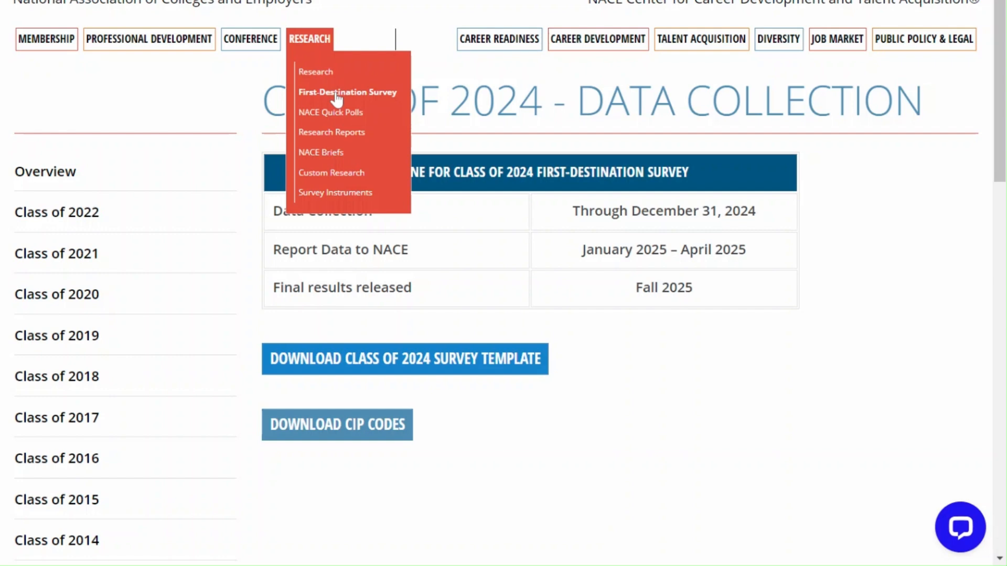
pyautogui.click(347, 92)
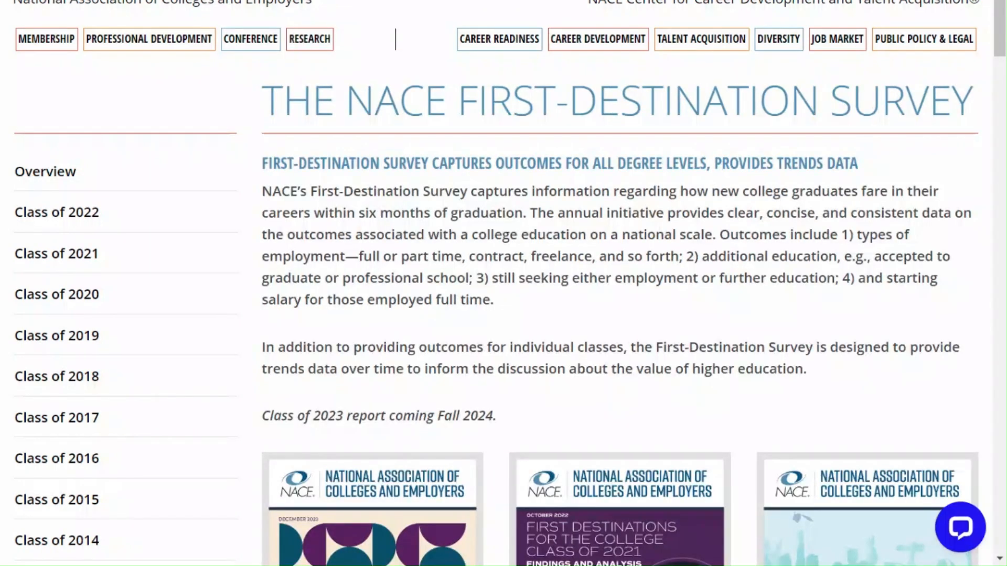
pyautogui.scroll(-3)
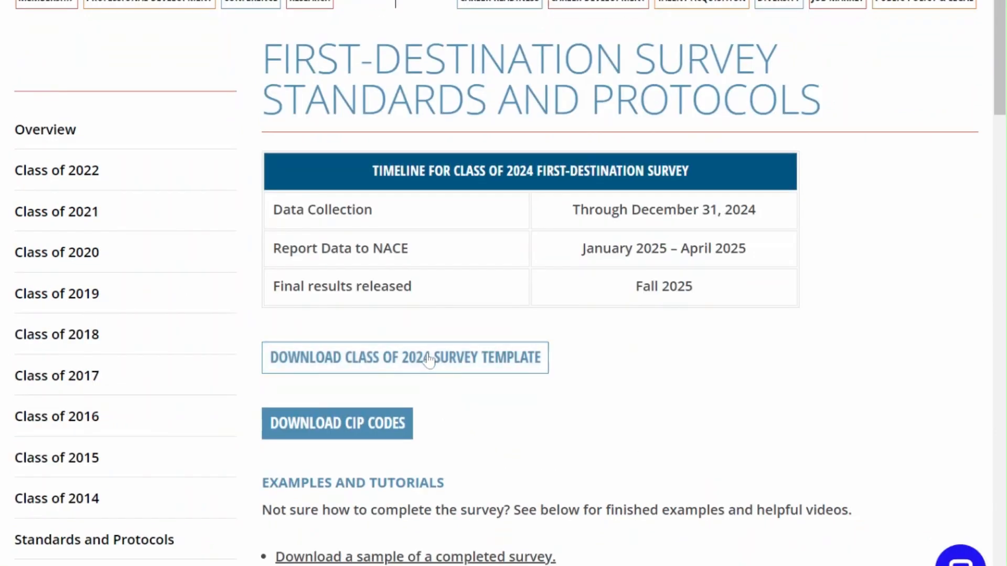
pyautogui.scroll(-3)
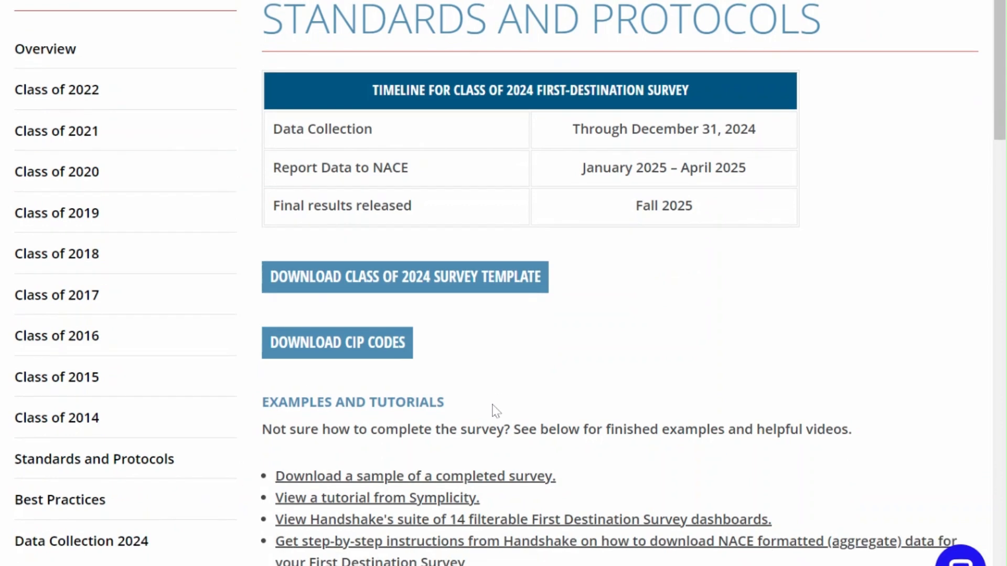
pyautogui.scroll(-3)
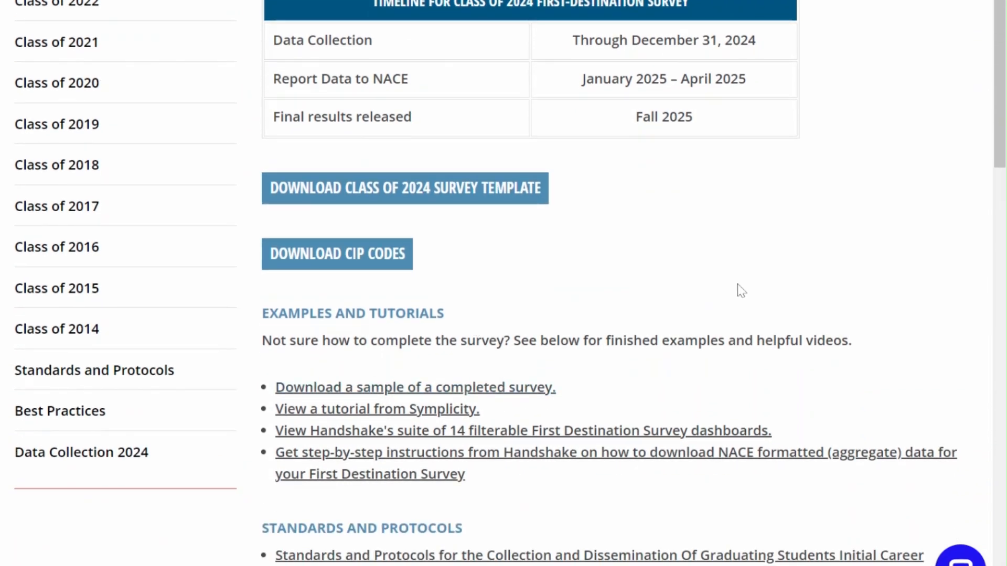
# - View the Standards and Protocols page with its template download buttons and Examples and Tutorials
pyautogui.click(404, 187)
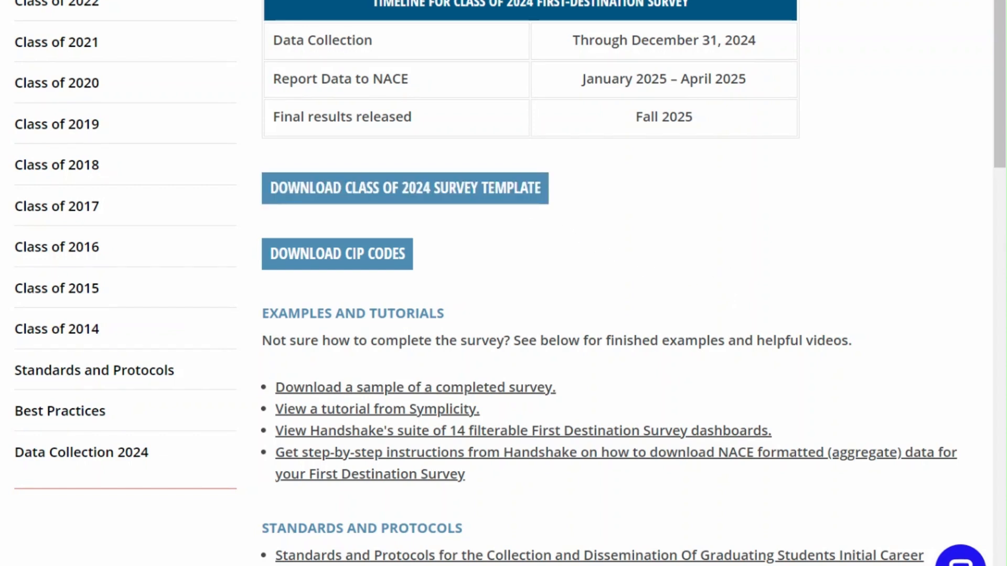
pyautogui.moveTo(416, 387)
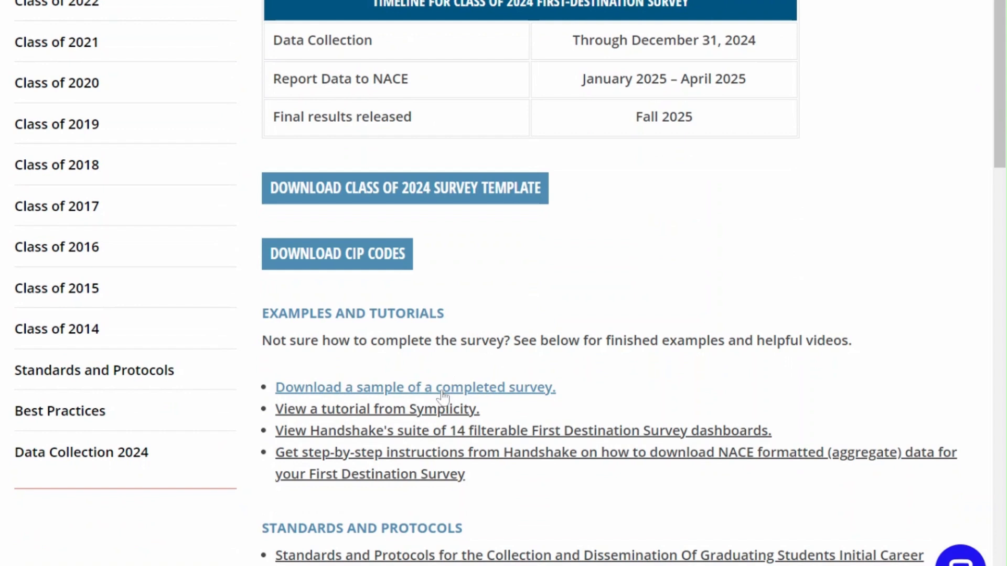
pyautogui.moveTo(442, 396)
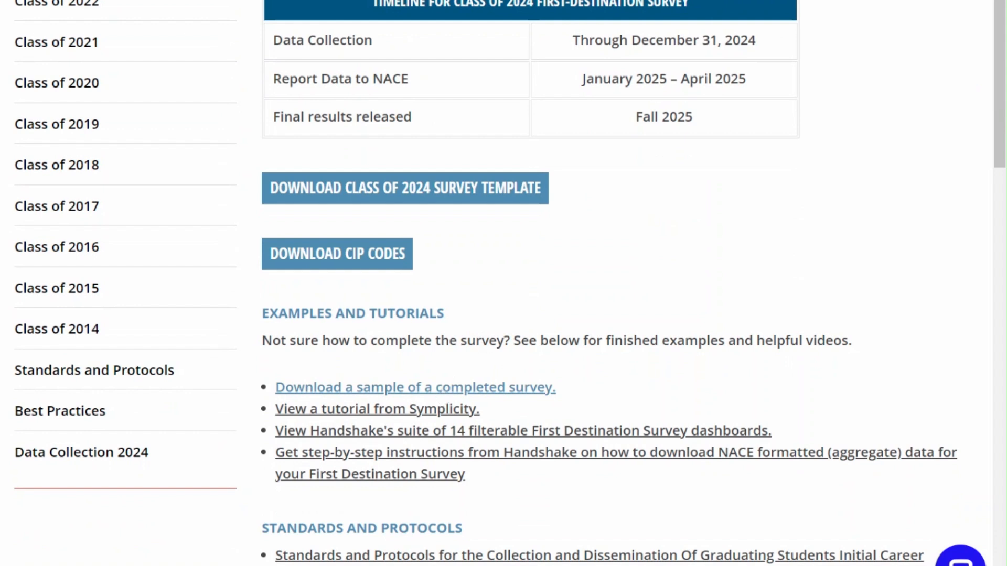
pyautogui.scroll(-3)
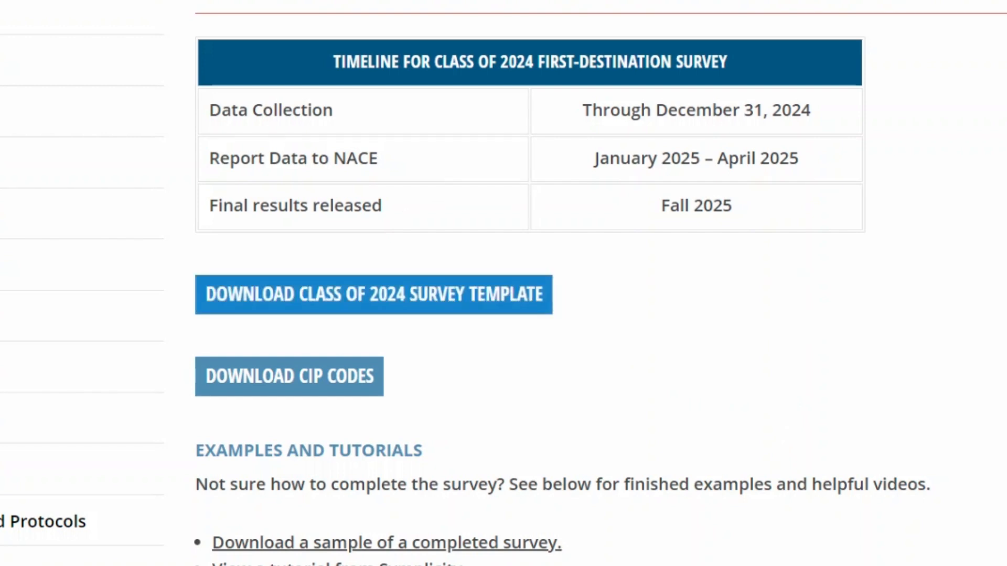
# - Download the Class of 2024 survey template and read its Instructions sheet in Excel
pyautogui.click(373, 295)
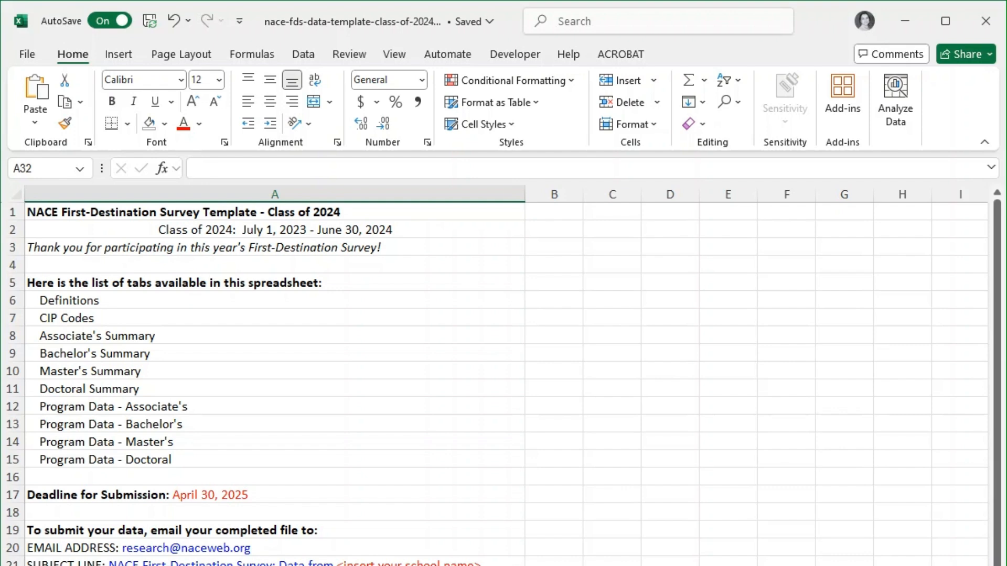
pyautogui.scroll(-3)
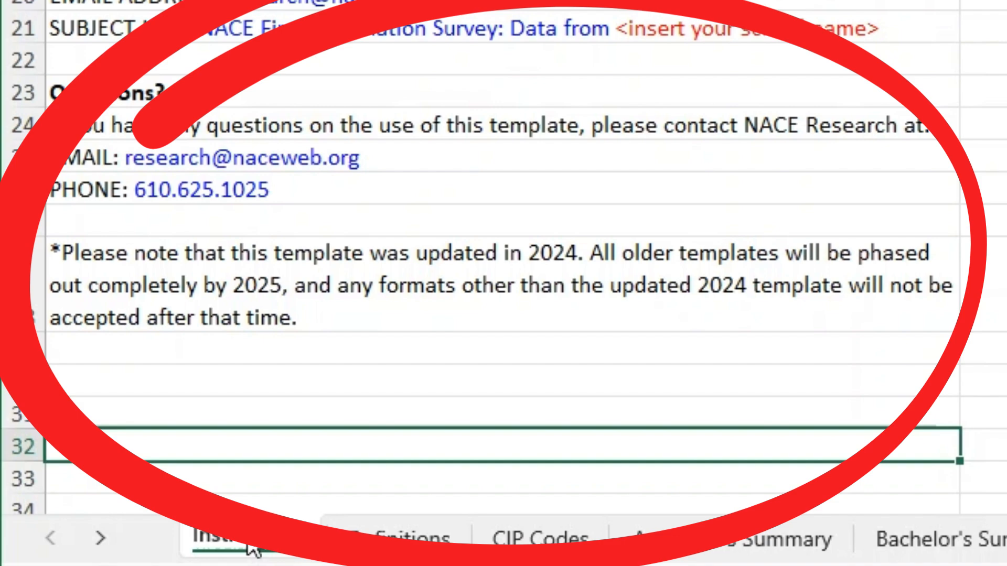
# - Review the Definitions sheet's column descriptions, then switch to the CIP Codes sheet
pyautogui.click(232, 531)
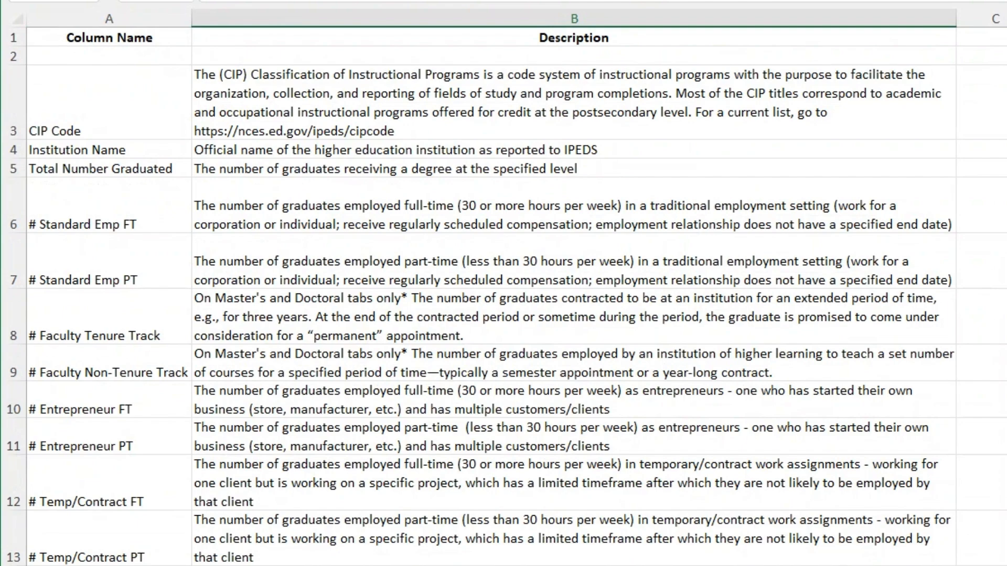
pyautogui.click(319, 530)
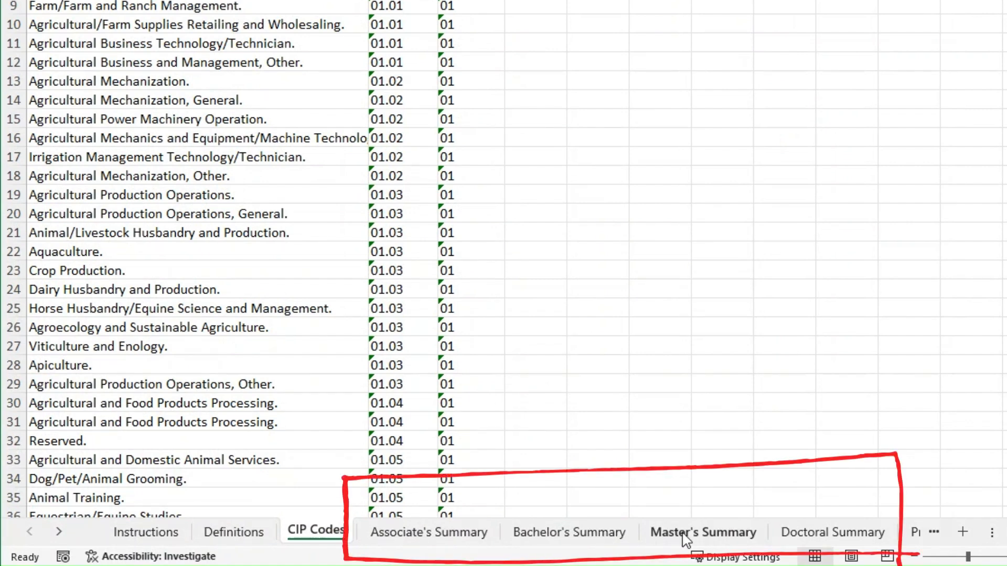
pyautogui.moveTo(823, 534)
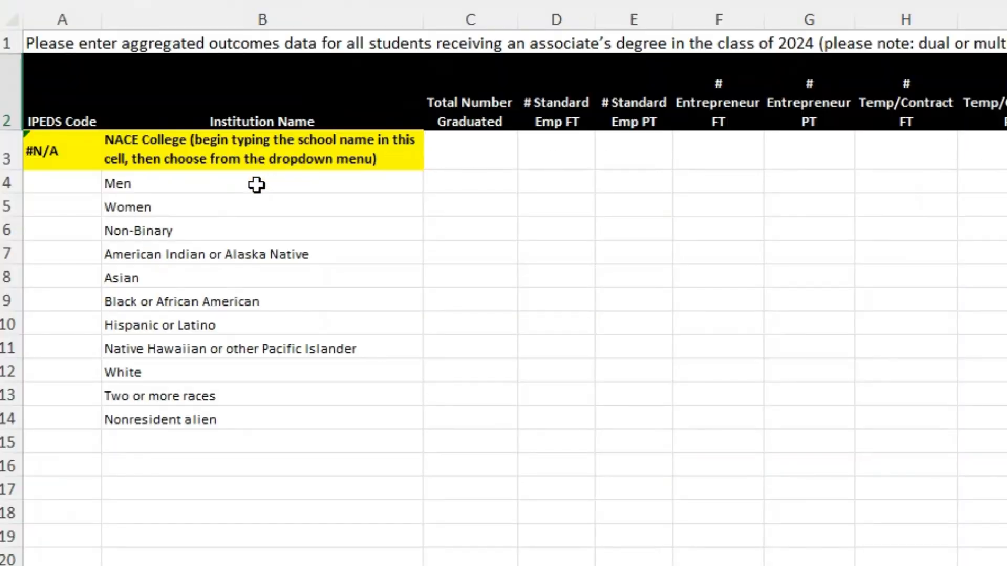
pyautogui.moveTo(245, 302)
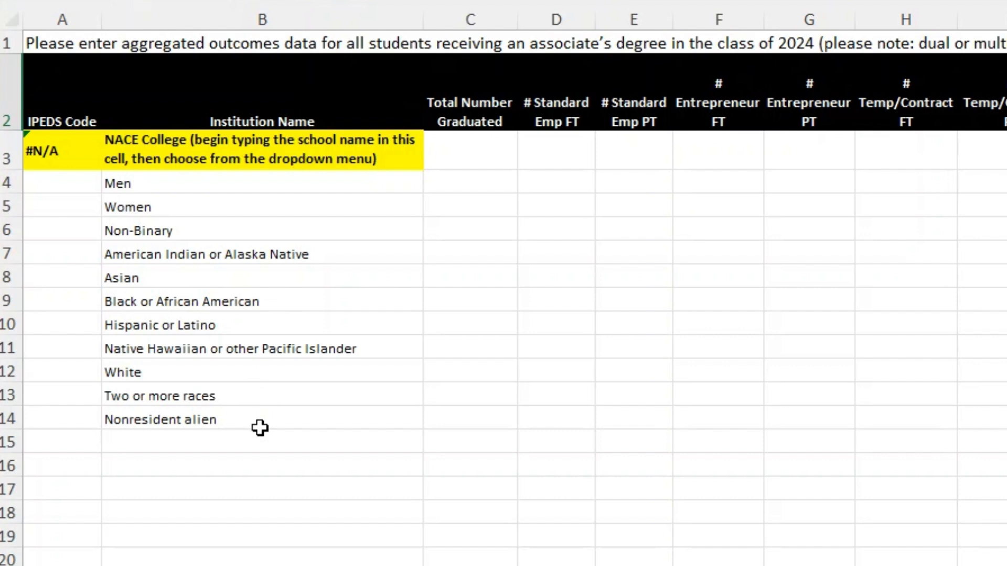
pyautogui.moveTo(219, 262)
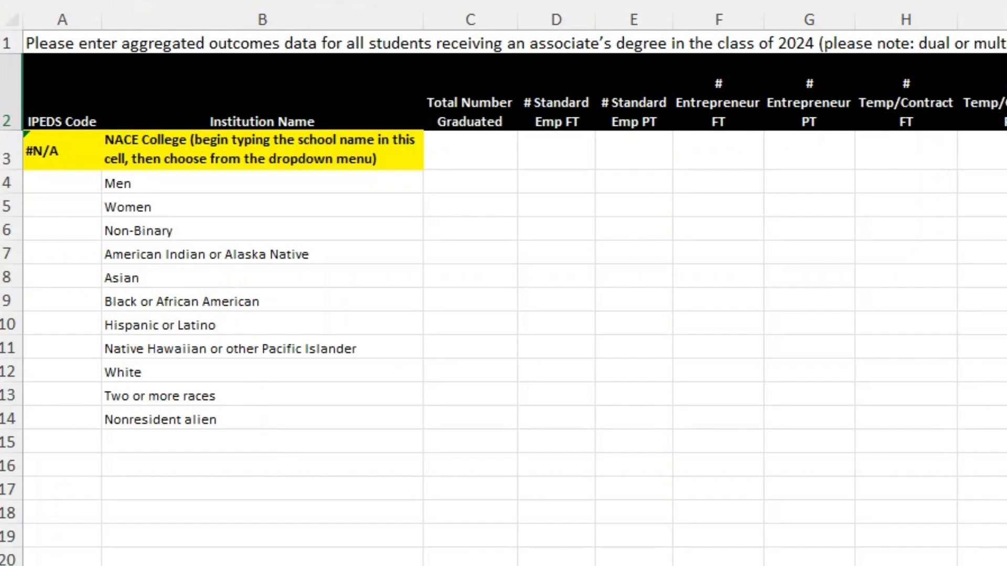
# - Scroll the sheet tabs and bring up the Program Data - Bachelor's sheet
pyautogui.click(636, 530)
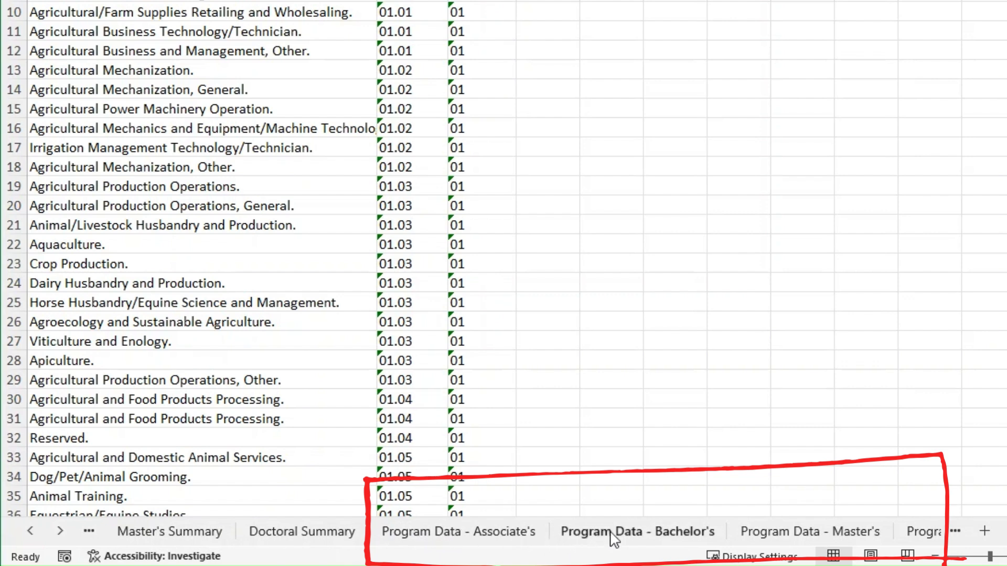
pyautogui.click(457, 530)
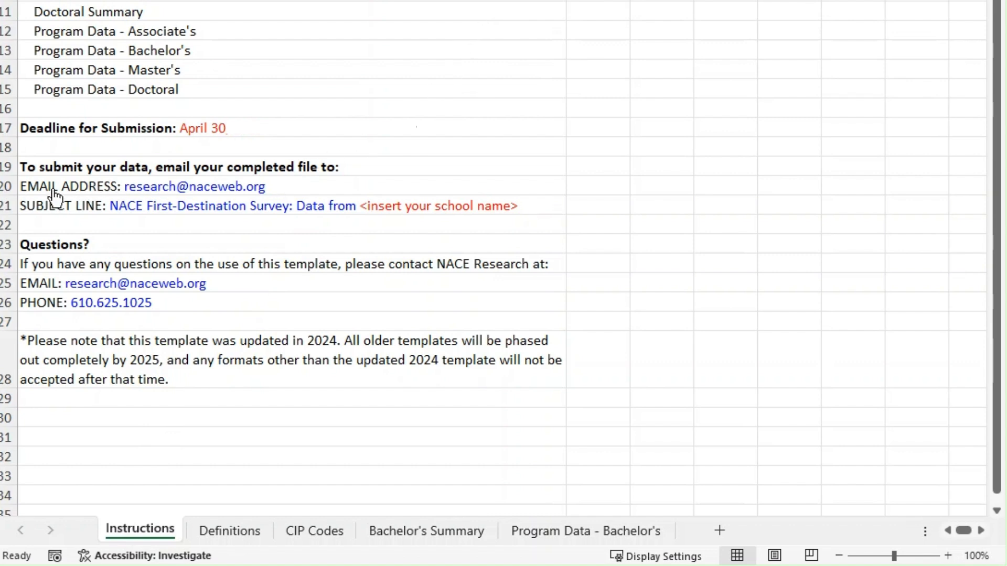
pyautogui.moveTo(242, 200)
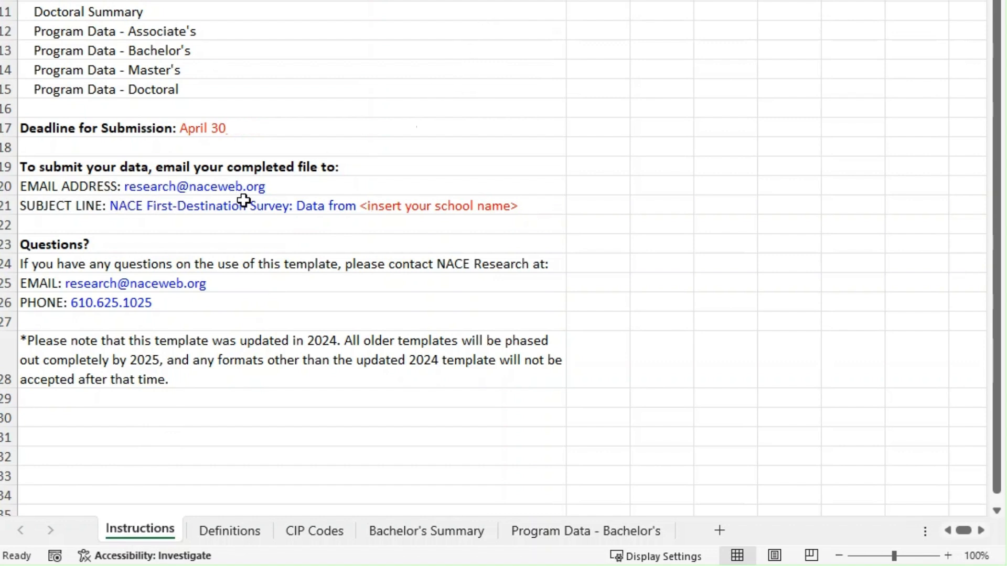
pyautogui.moveTo(185, 203)
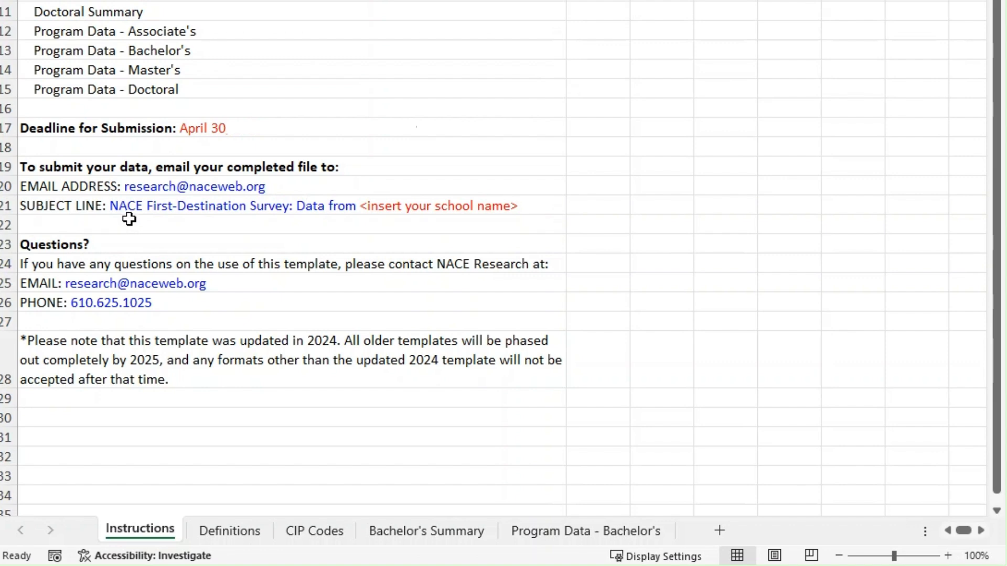
pyautogui.scroll(-3)
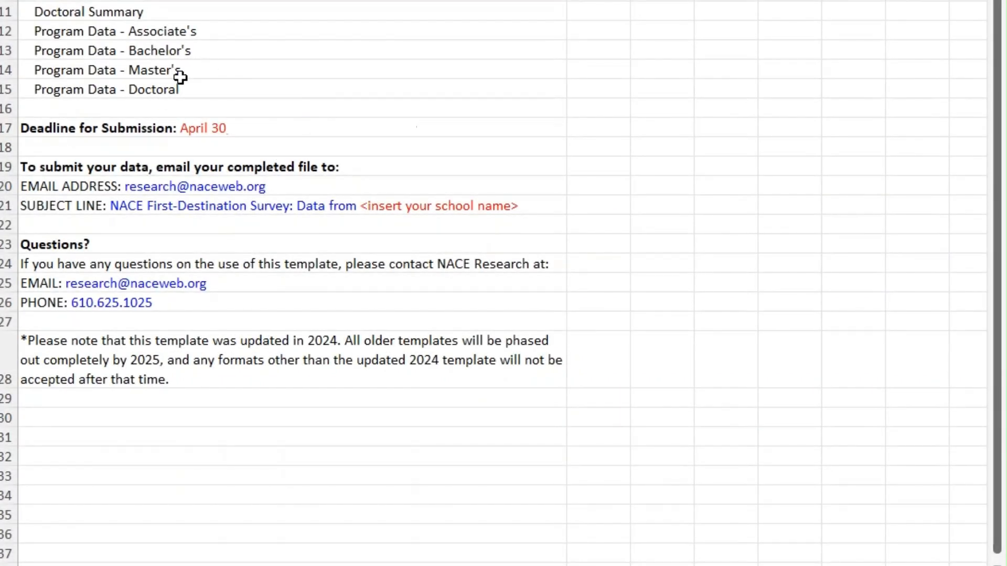
pyautogui.moveTo(292, 78)
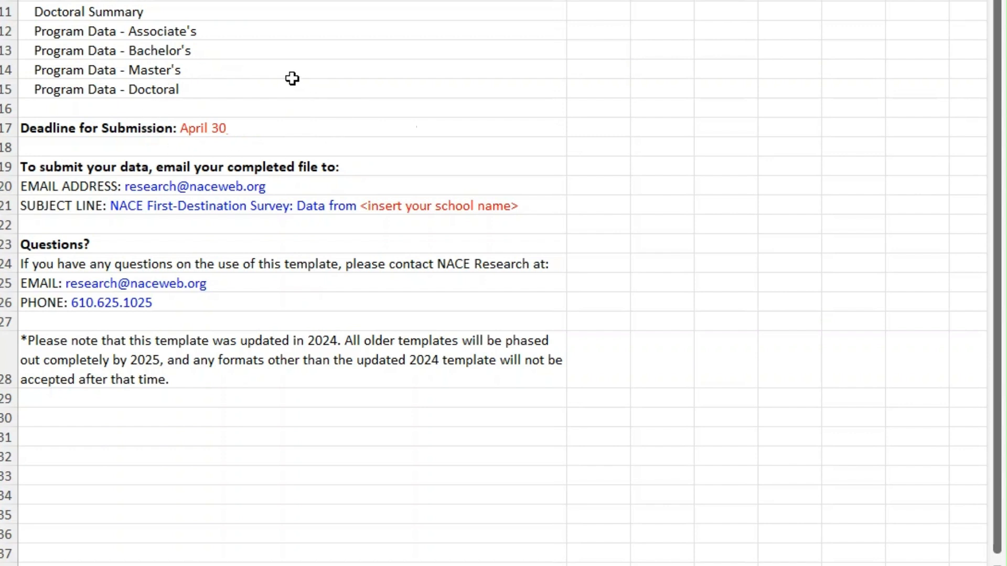